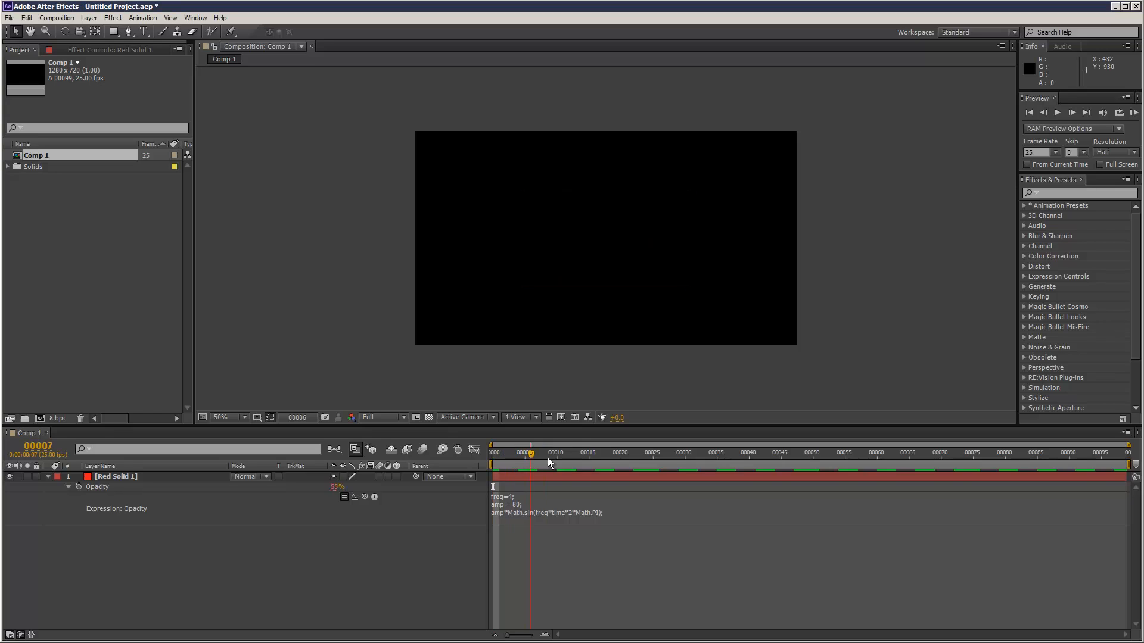
- Change the Opacity expression's frequency variable from 4 to 1
{"action": "left_click", "coordinate": [1028, 112]}
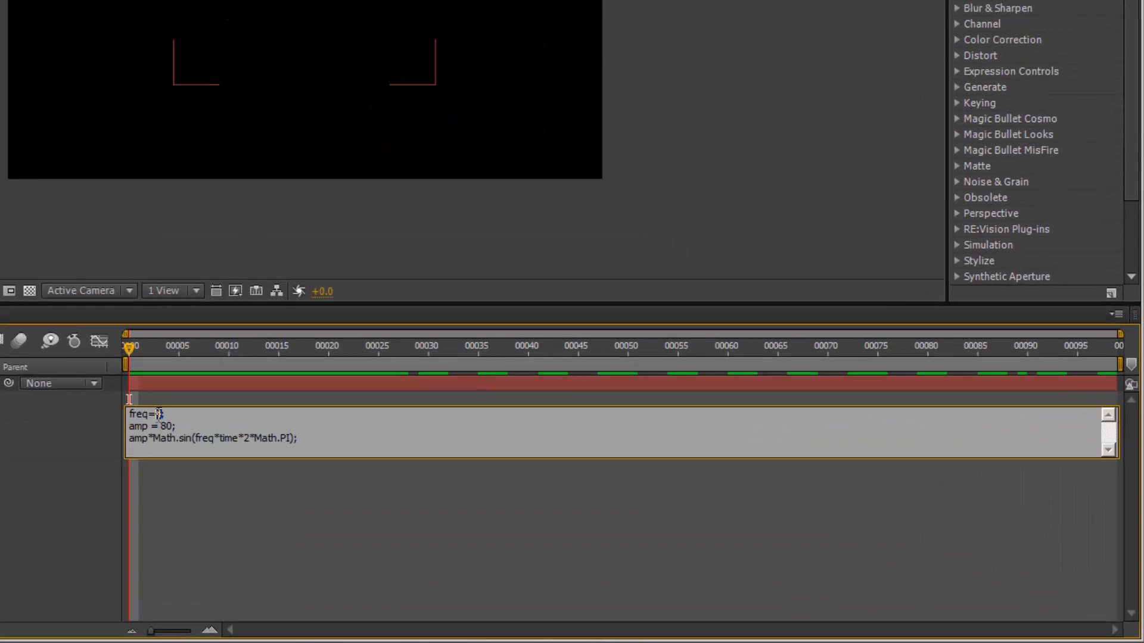
{"action": "type", "text": "1"}
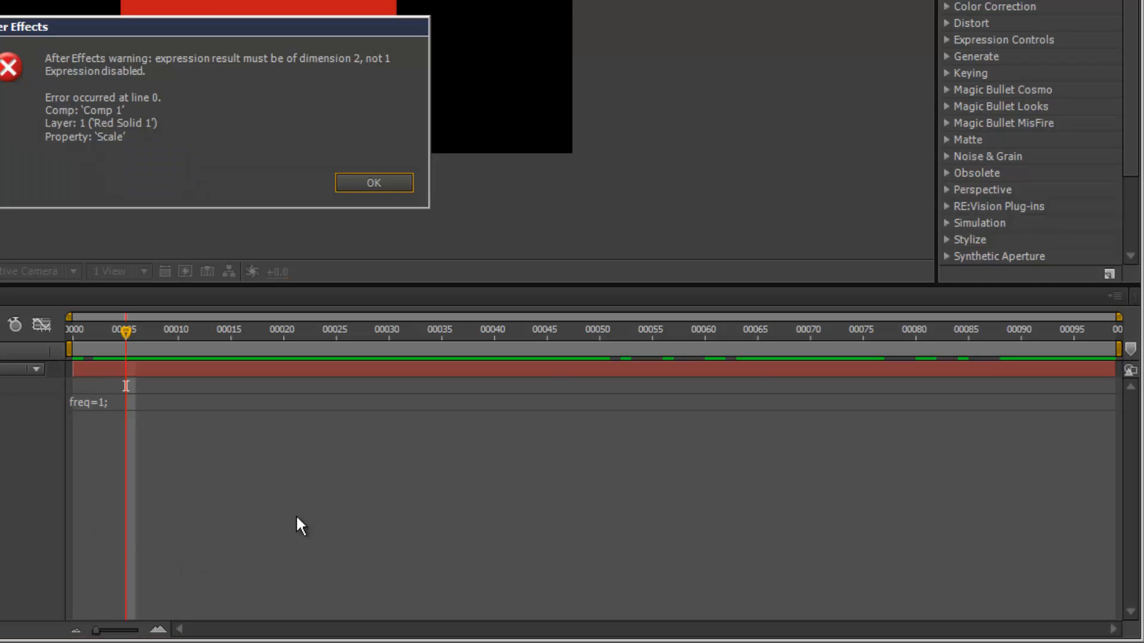
- Acknowledge the 'must be of dimension 2' warning after pasting the expression onto Scale
{"action": "left_click", "coordinate": [373, 183]}
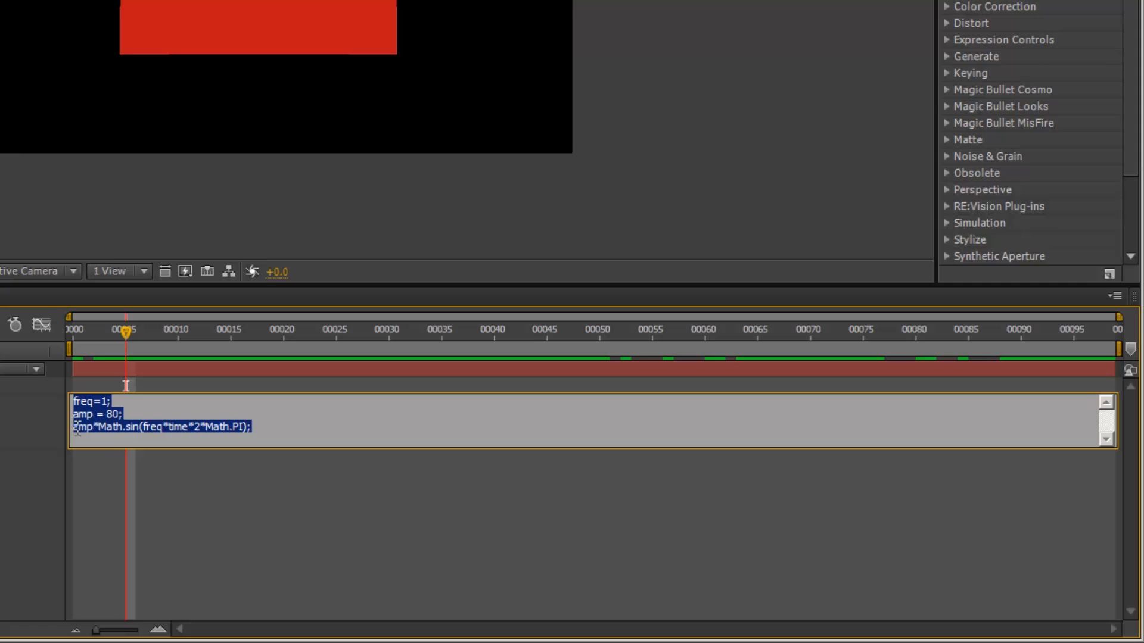
- Store the sine result in s and return [s,s]; so the Scale expression covers both dimensions
{"action": "left_click", "coordinate": [197, 481]}
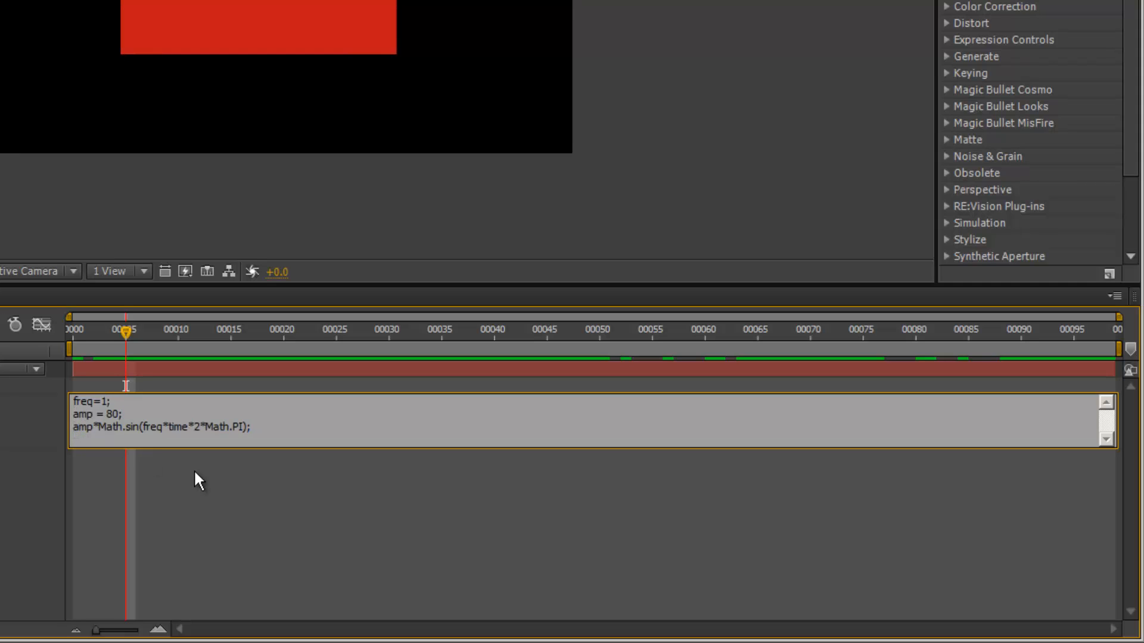
{"action": "type", "text": "s ="}
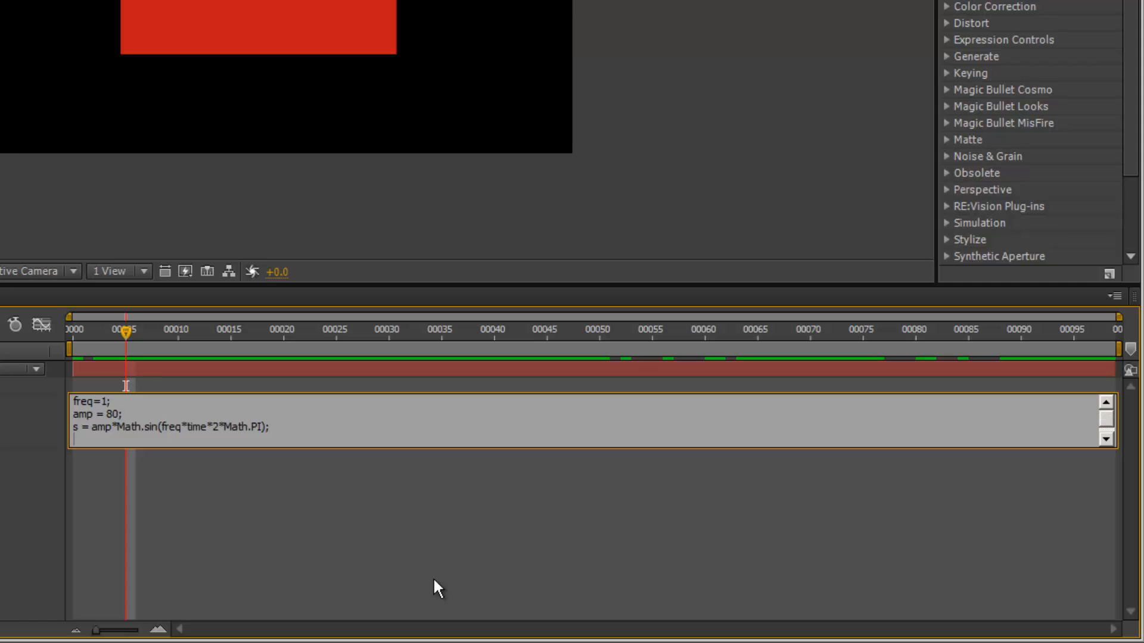
{"action": "type", "text": "[s,s"}
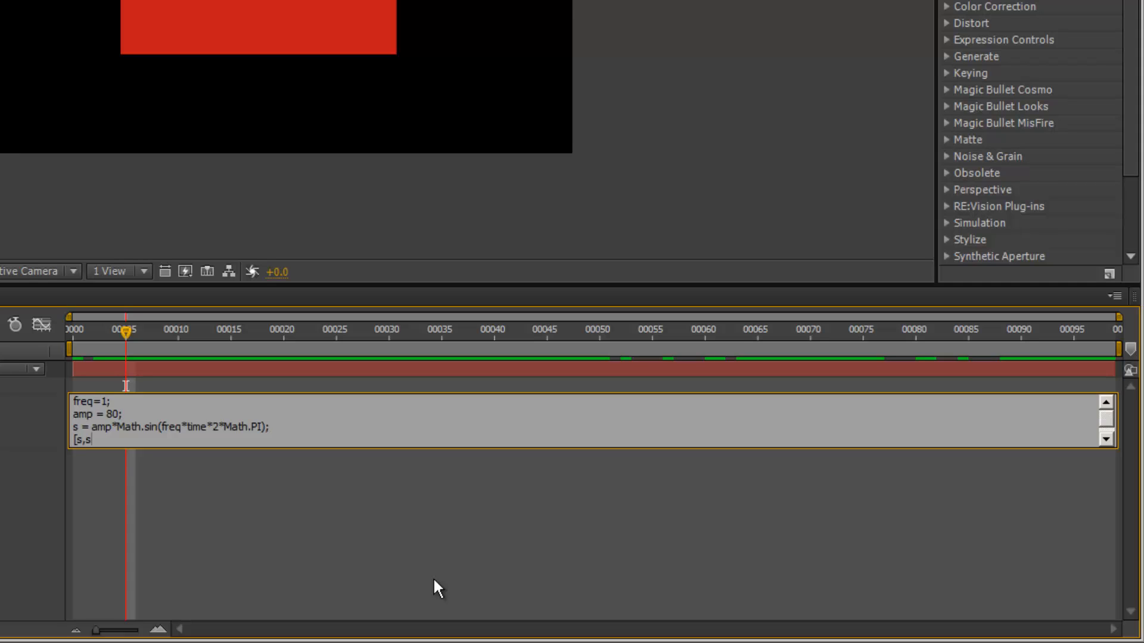
{"action": "type", "text": "];"}
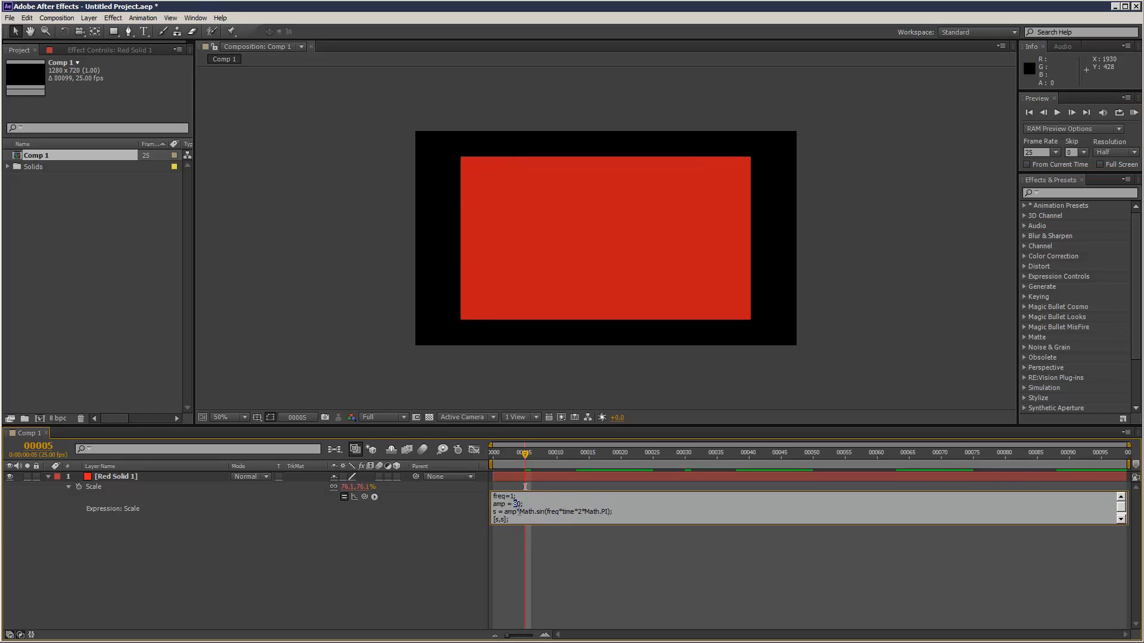
- Set the Scale expression's amplitude to 10 and RAM-preview the smaller pulsing solid
{"action": "type", "text": "10"}
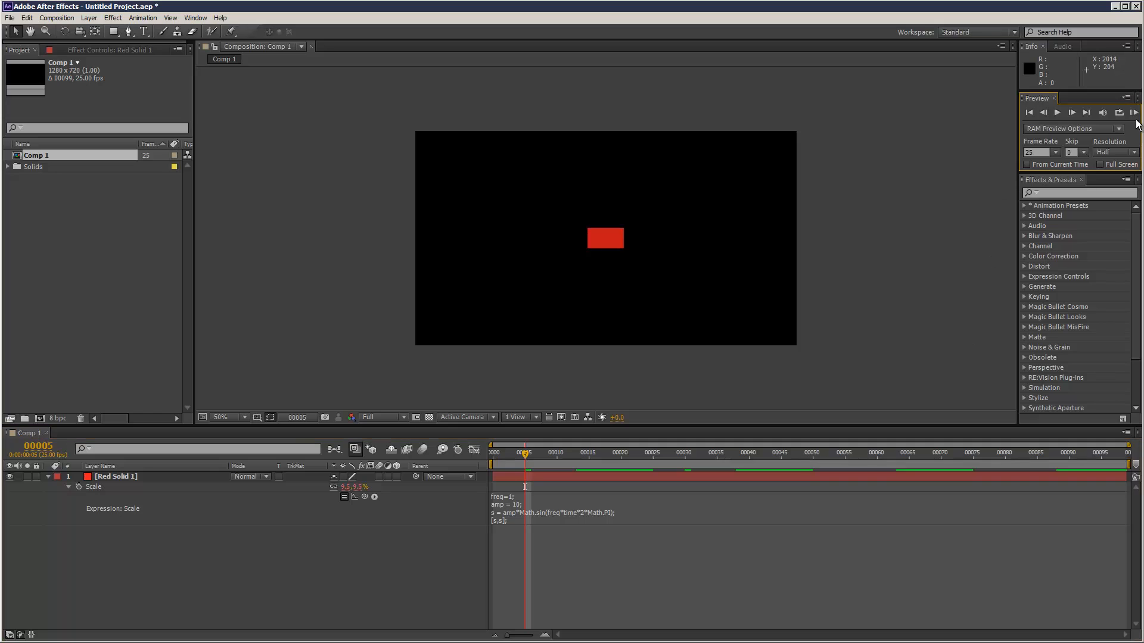
{"action": "left_click", "coordinate": [1133, 112]}
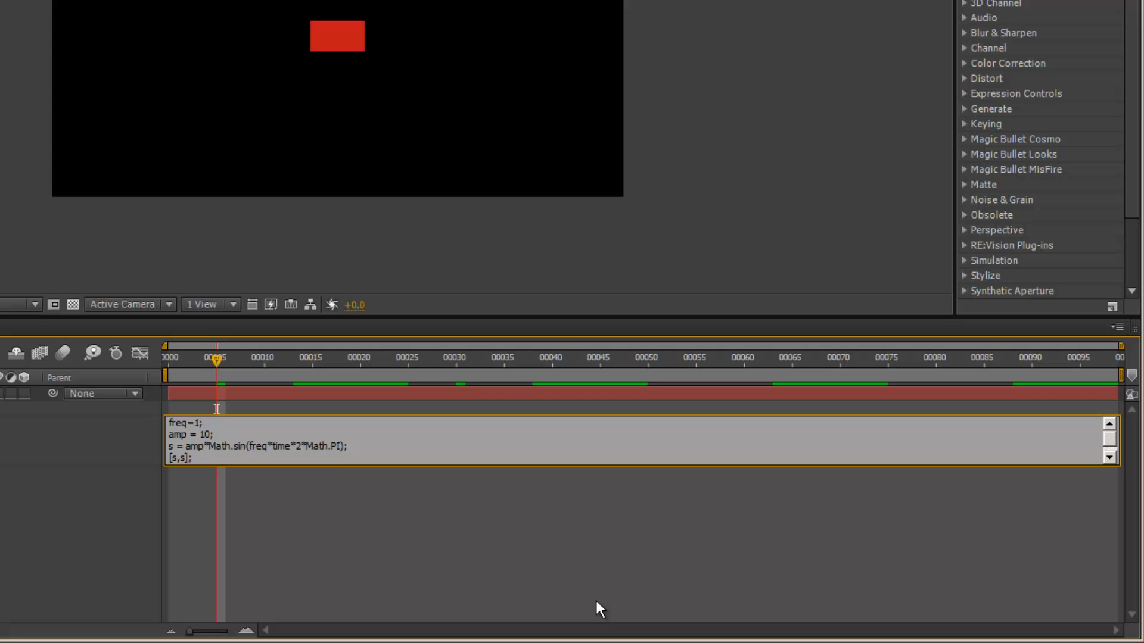
- Add a +4 offset after the Math.sin term in the Scale expression
{"action": "type", "text": "+4"}
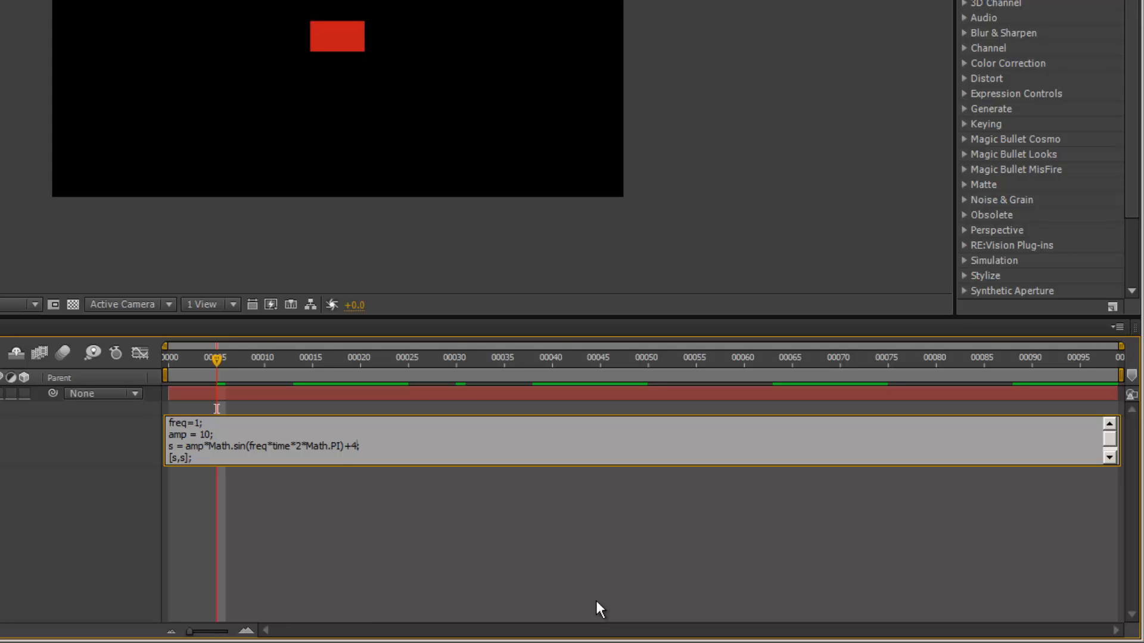